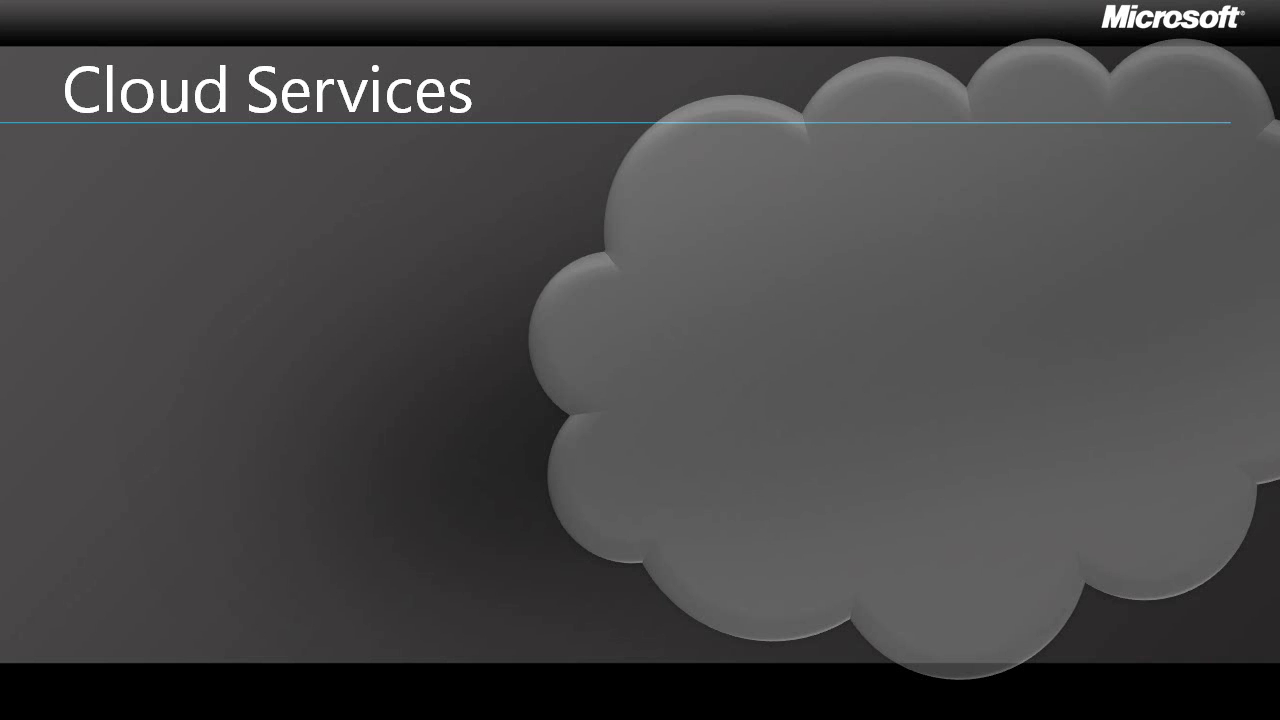
{"action": "key", "text": "Right"}
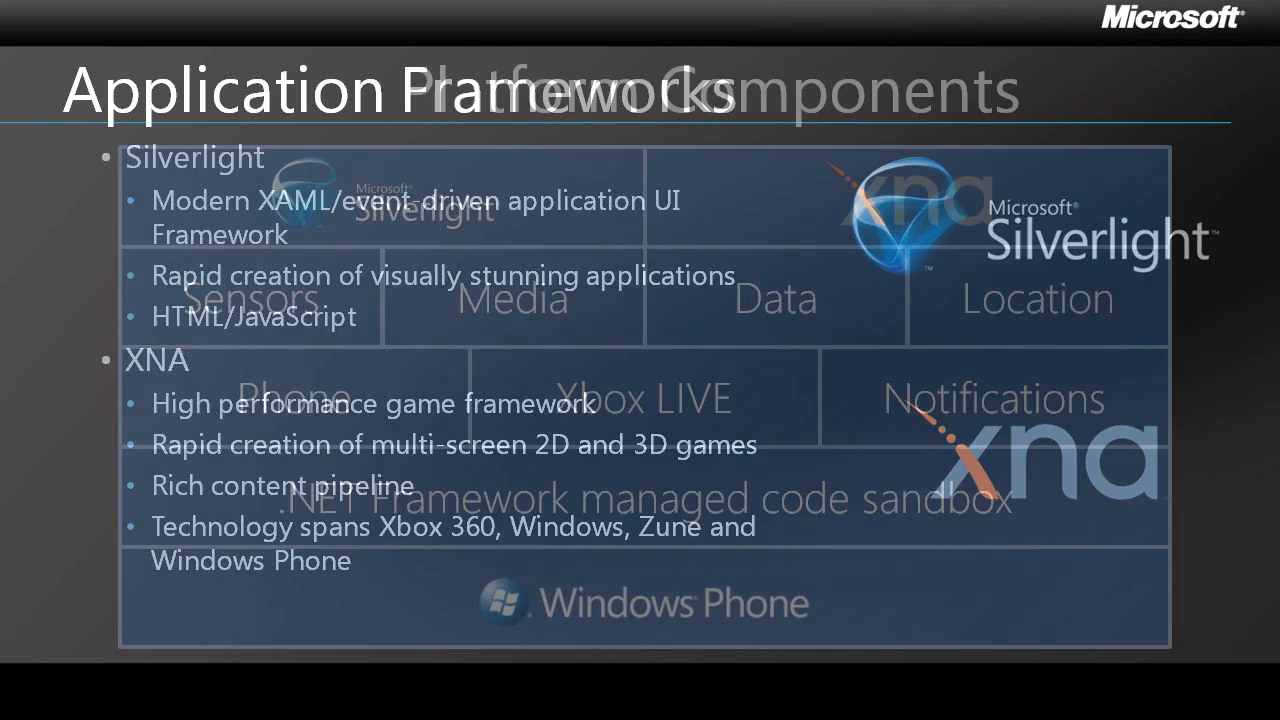